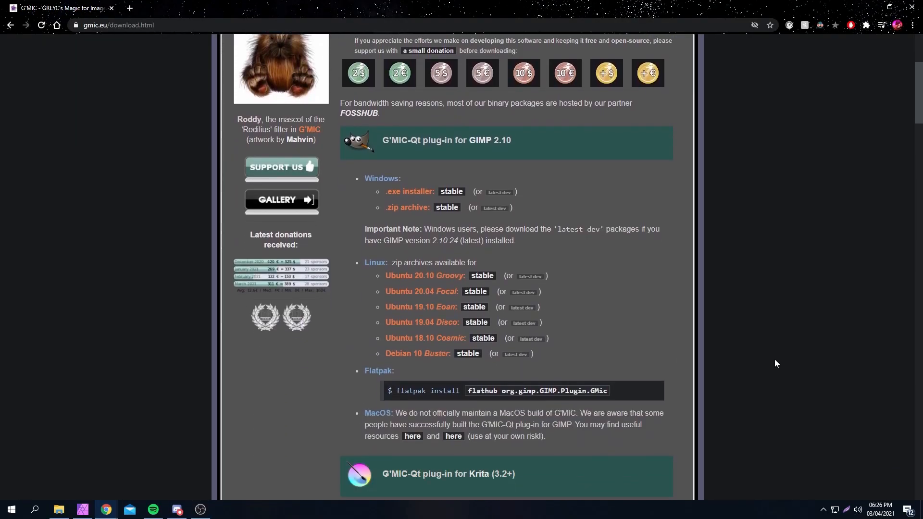
Download GmicPlugin_x64.zip from the GitHub releases Assets list.
{"action": "scroll", "scroll_direction": "down", "scroll_amount": 3}
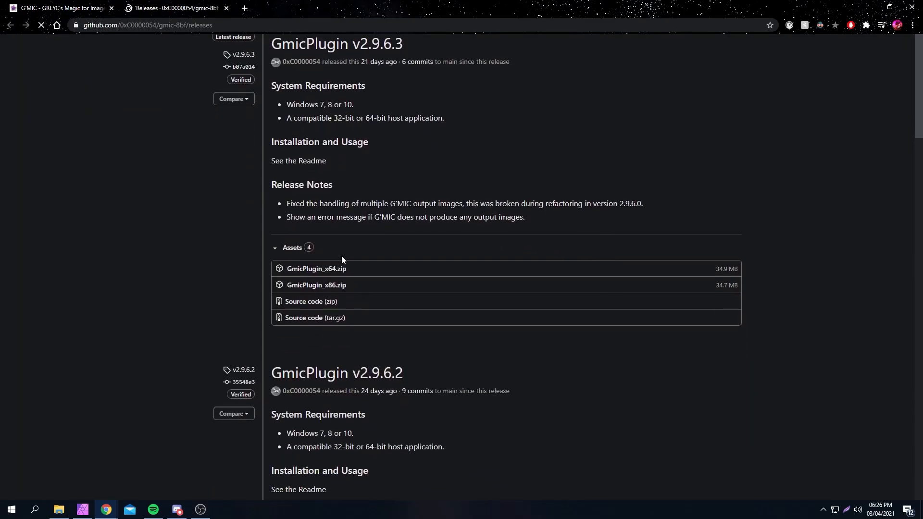
{"action": "left_click", "coordinate": [316, 268]}
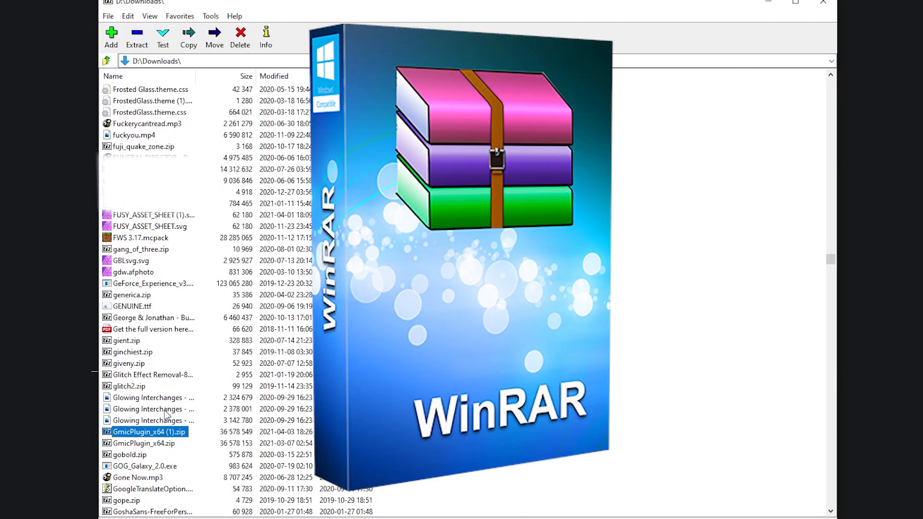
Select GmicPlugin_x64 (1).zip in D:\Downloads for extraction.
{"action": "left_click", "coordinate": [136, 37]}
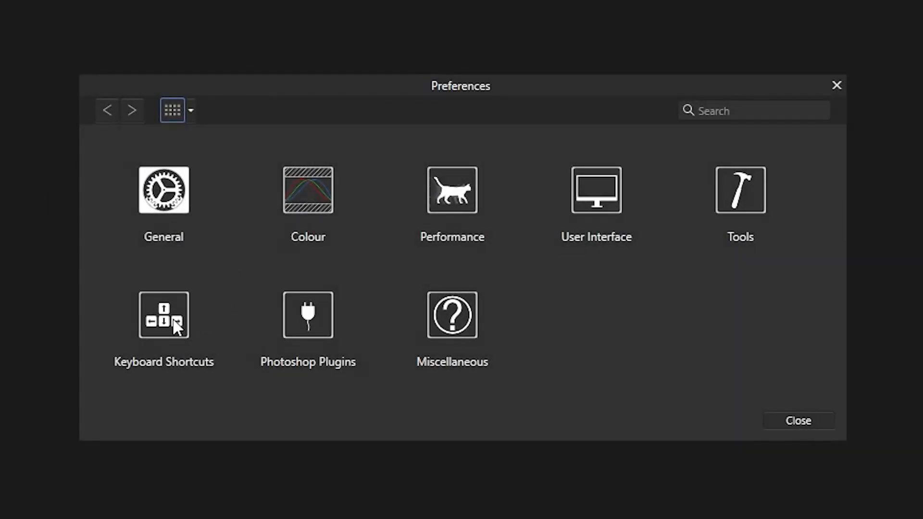
Add the AFFILES folder as a Photoshop Plugins search path in Preferences.
{"action": "left_click", "coordinate": [308, 315]}
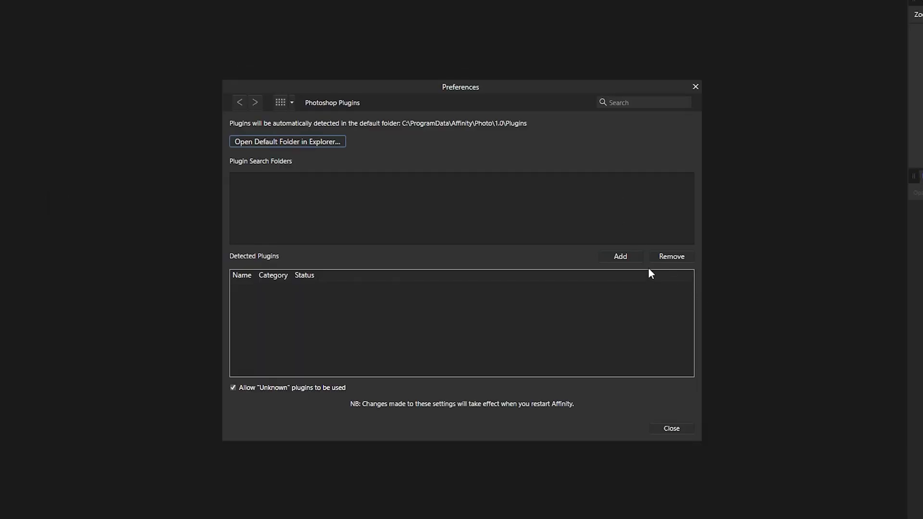
{"action": "left_click", "coordinate": [620, 256]}
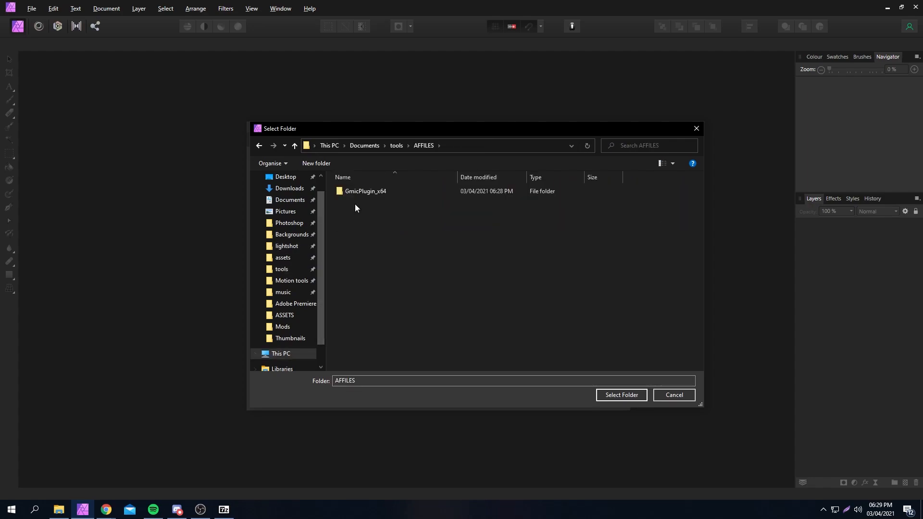
{"action": "left_click", "coordinate": [621, 395]}
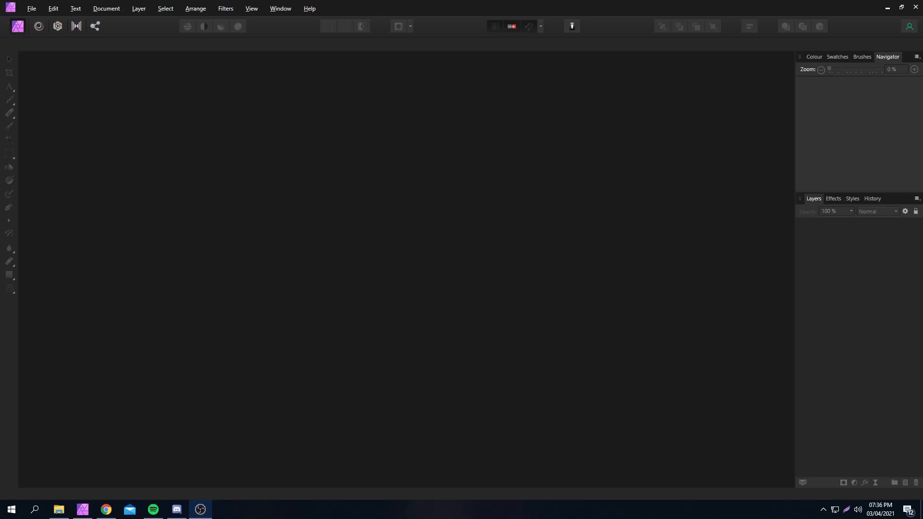
Choose a New/Open command from the File menu.
{"action": "left_click", "coordinate": [31, 8]}
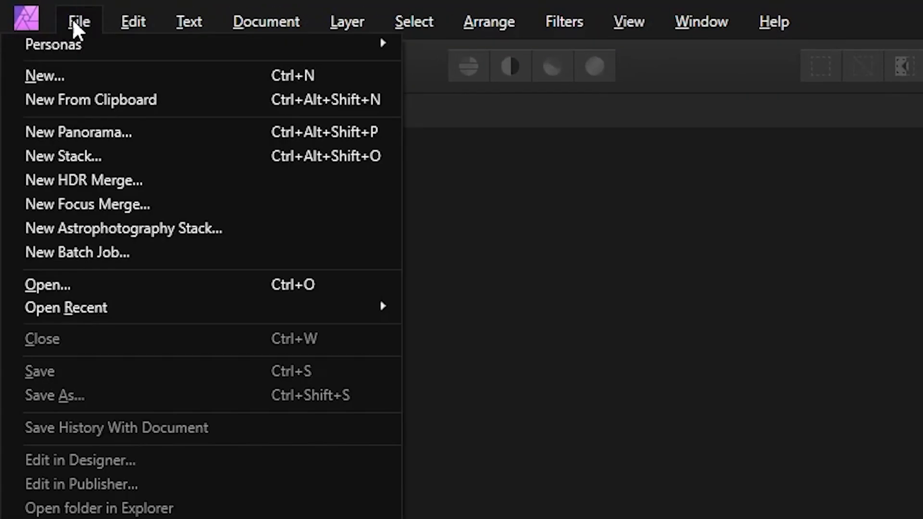
{"action": "left_click", "coordinate": [45, 75]}
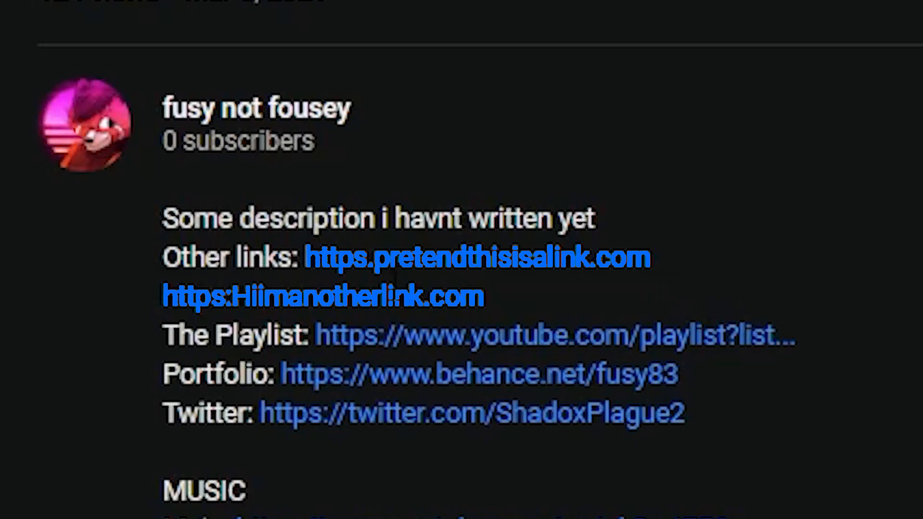
{"action": "mouse_move", "coordinate": [303, 203]}
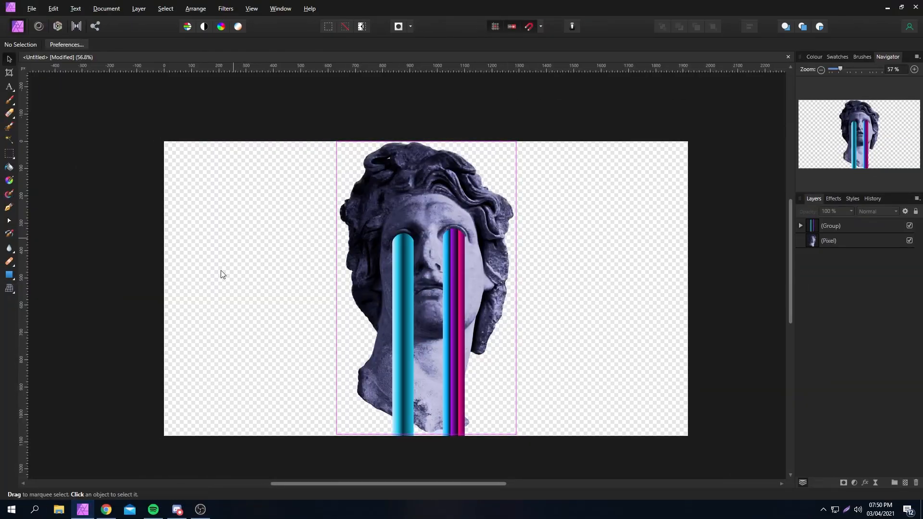
Place the forest .jfif image onto the canvas above the stream group.
{"action": "left_click", "coordinate": [57, 510]}
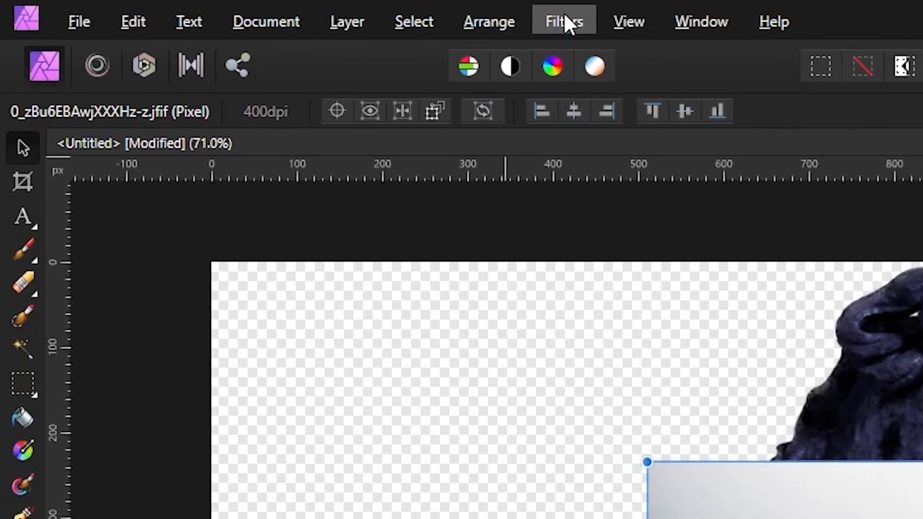
Apply G'MIC Deformations > Wind with Amplitude 255 to the forest photo.
{"action": "left_click", "coordinate": [563, 21]}
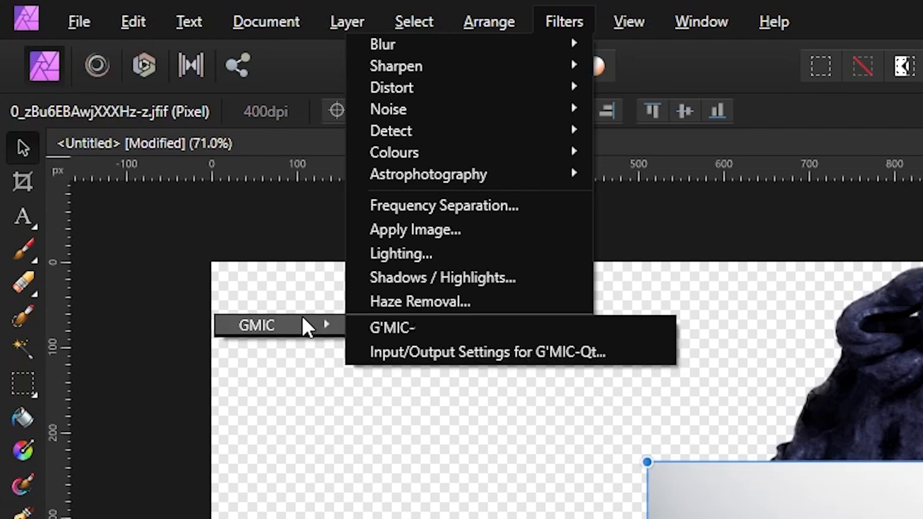
{"action": "left_click", "coordinate": [391, 328]}
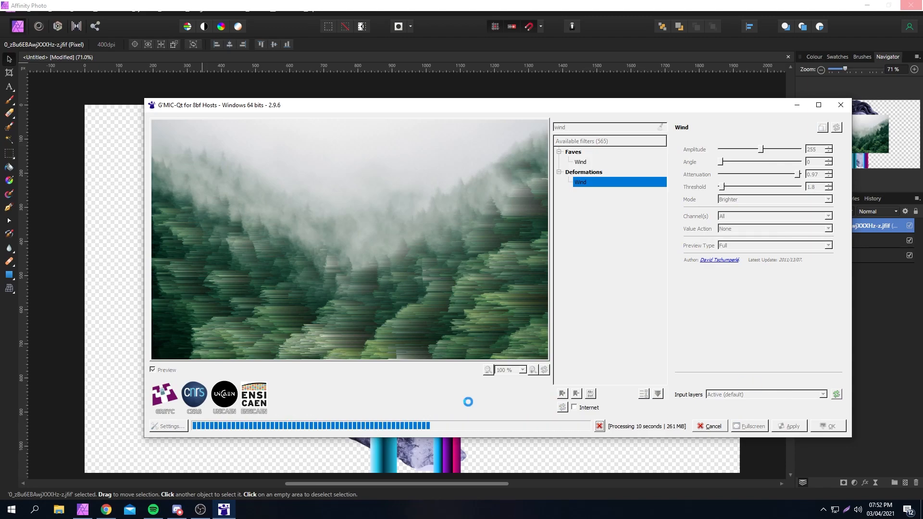
{"action": "left_click", "coordinate": [831, 426]}
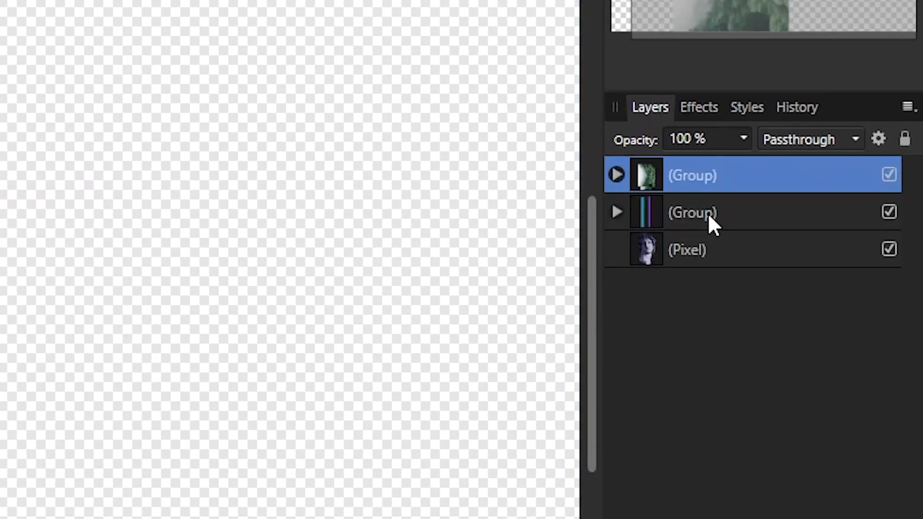
Clip the forest into the stream group, add a blue adjustment and a Gradient Overlay effect.
{"action": "left_click", "coordinate": [692, 212]}
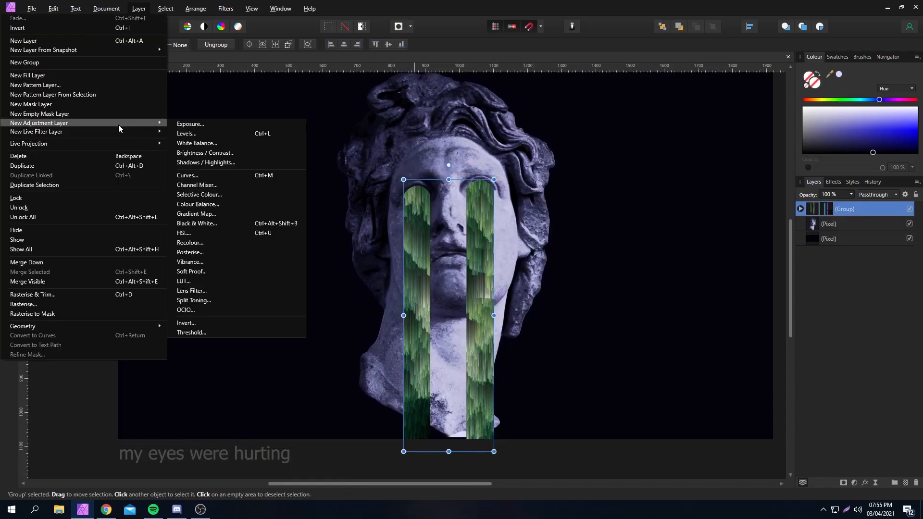
{"action": "left_click", "coordinate": [183, 233]}
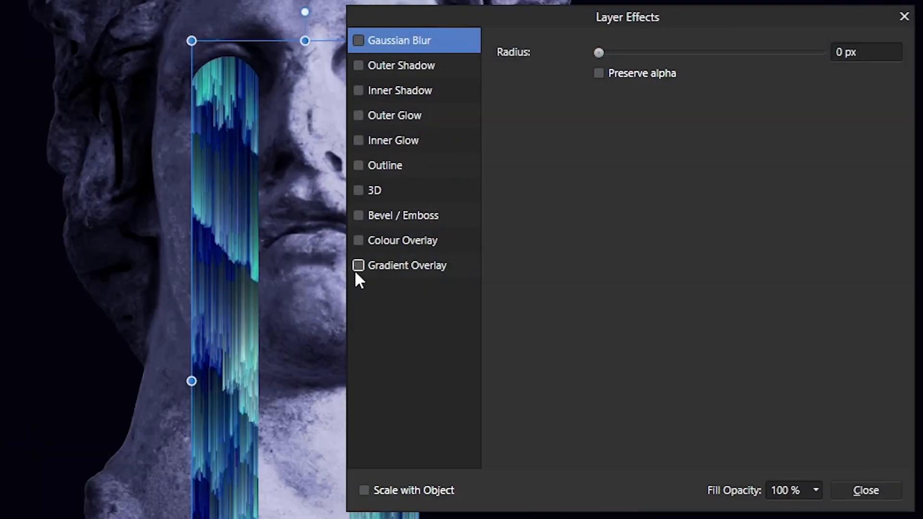
{"action": "left_click", "coordinate": [865, 490]}
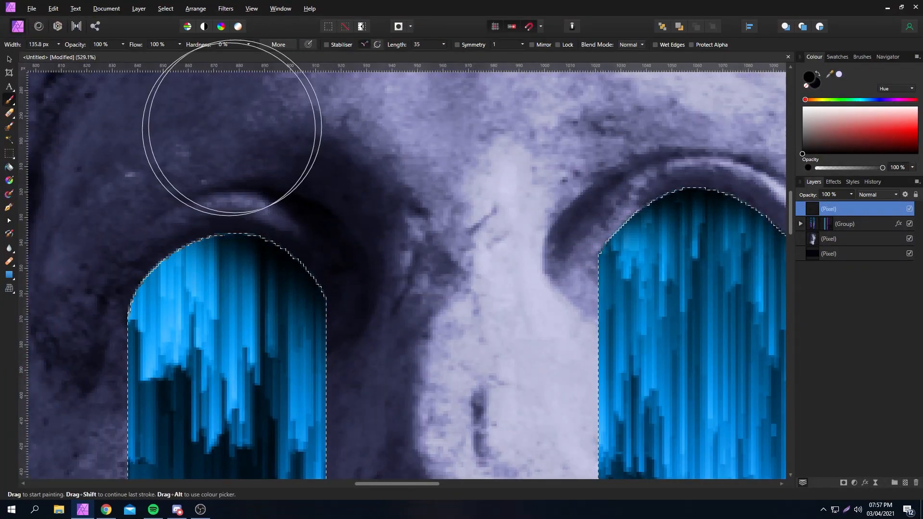
Paint soft black shading along the top of the left eye stream.
{"action": "left_click", "coordinate": [9, 152]}
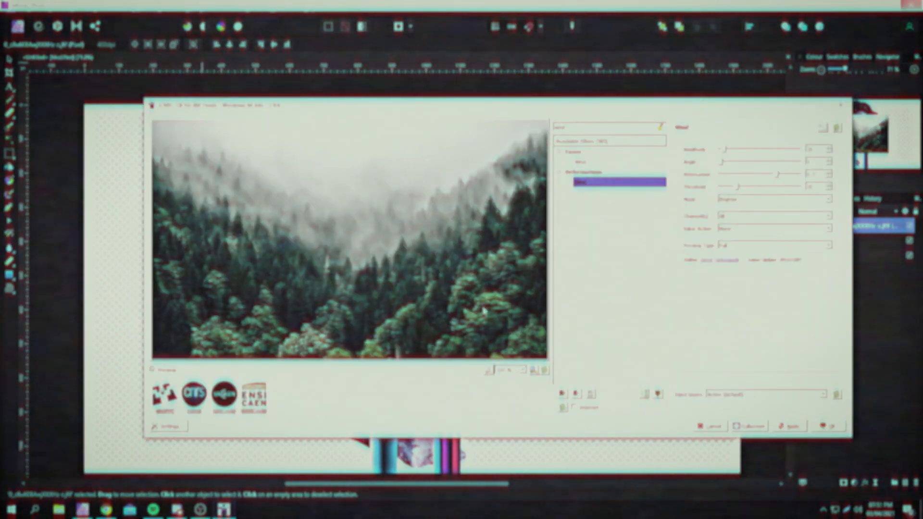
Raise the Wind filter's Amplitude slider to strengthen the streaks.
{"action": "left_click", "coordinate": [618, 181]}
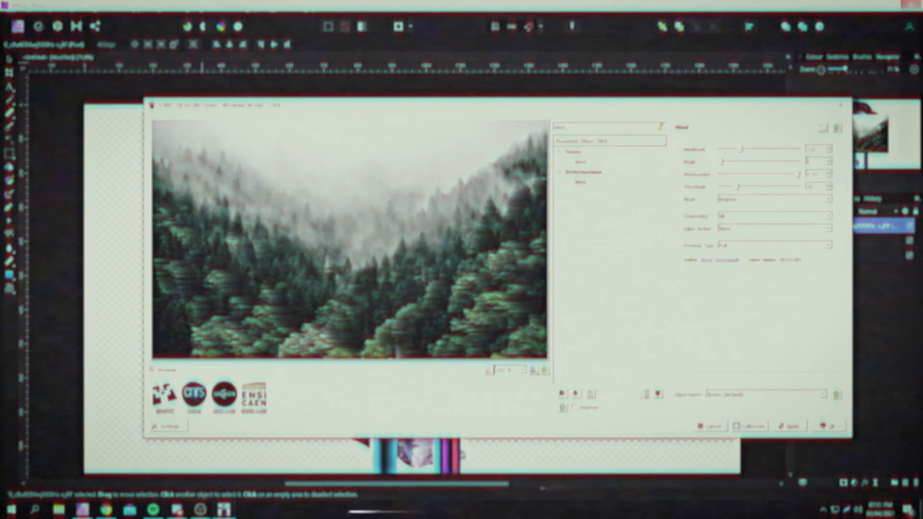